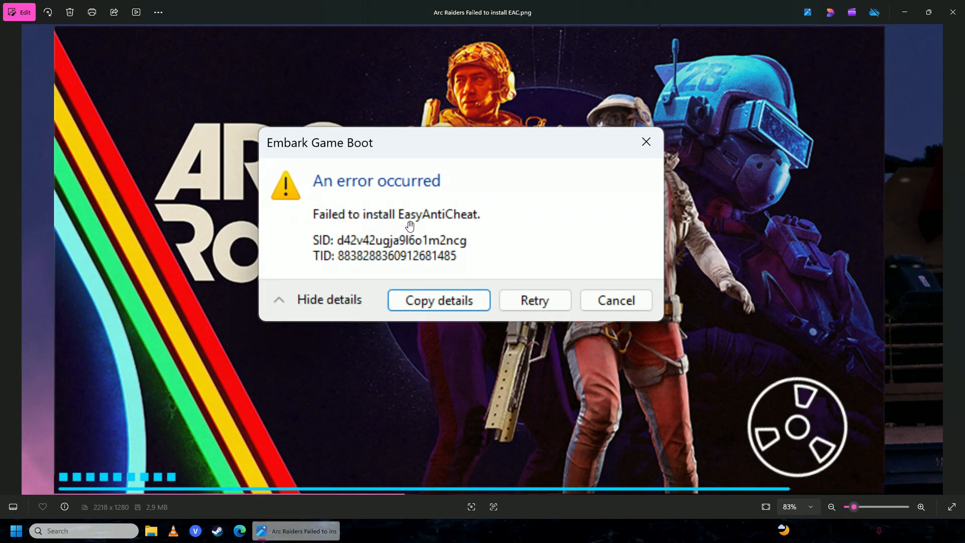
mouse_move(465, 215)
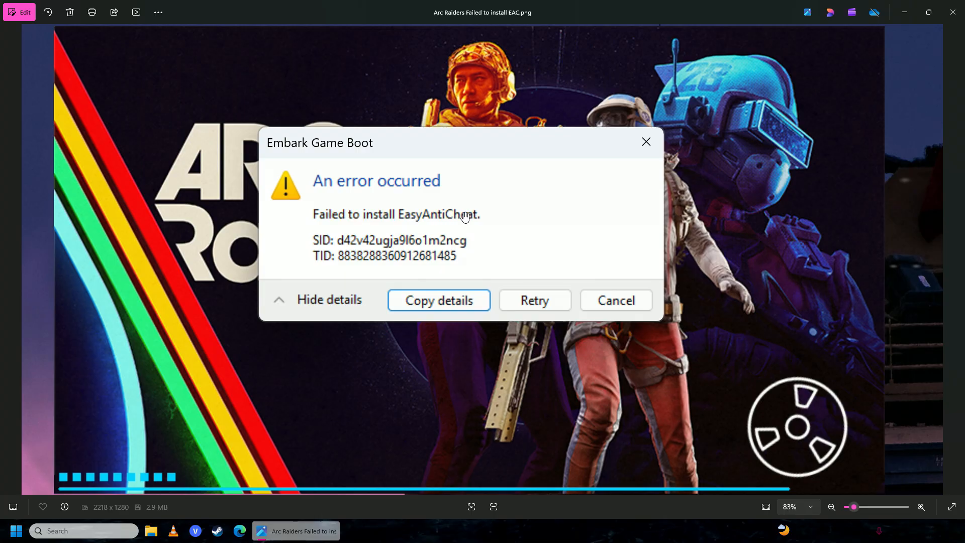
mouse_move(364, 229)
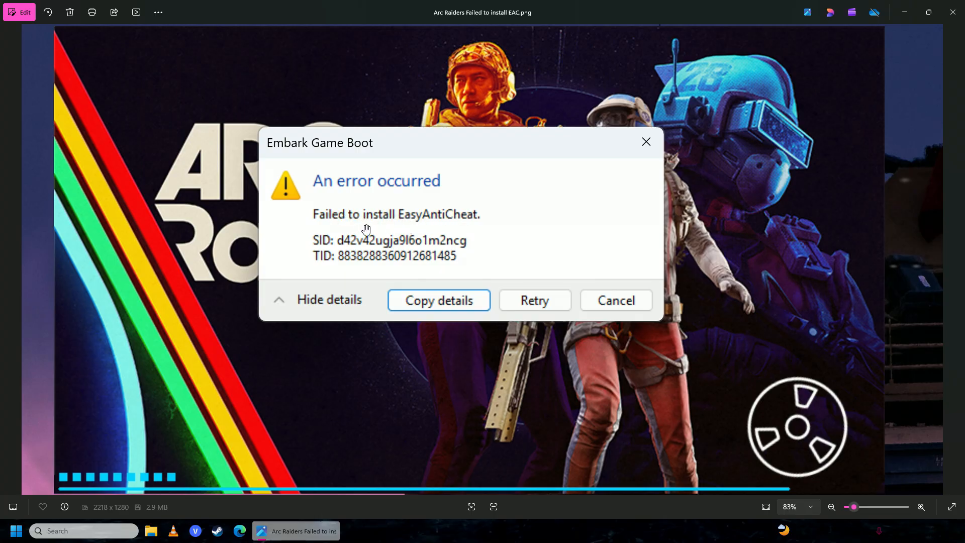
mouse_move(427, 255)
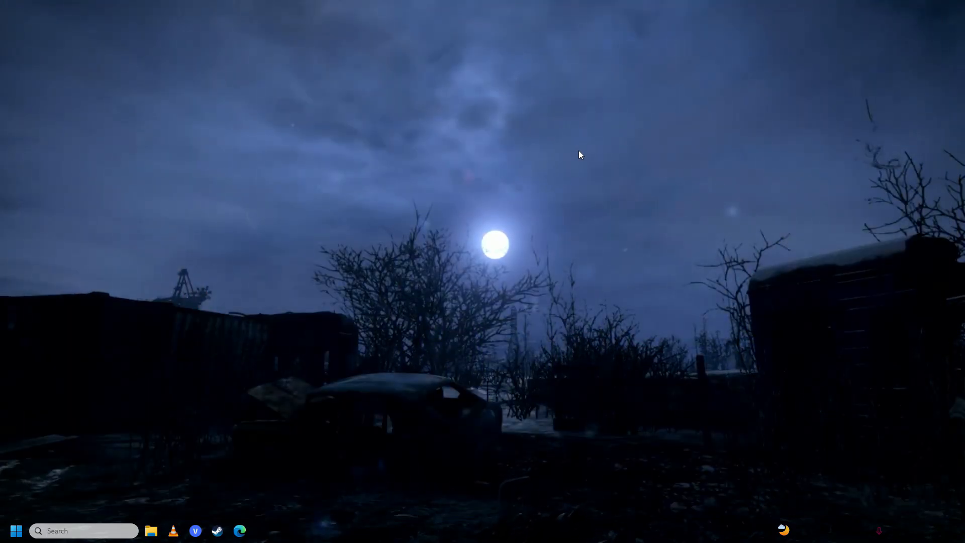
Step: Run msconfig from the Run dialog to open System Configuration
type("run")
type("msconfig")
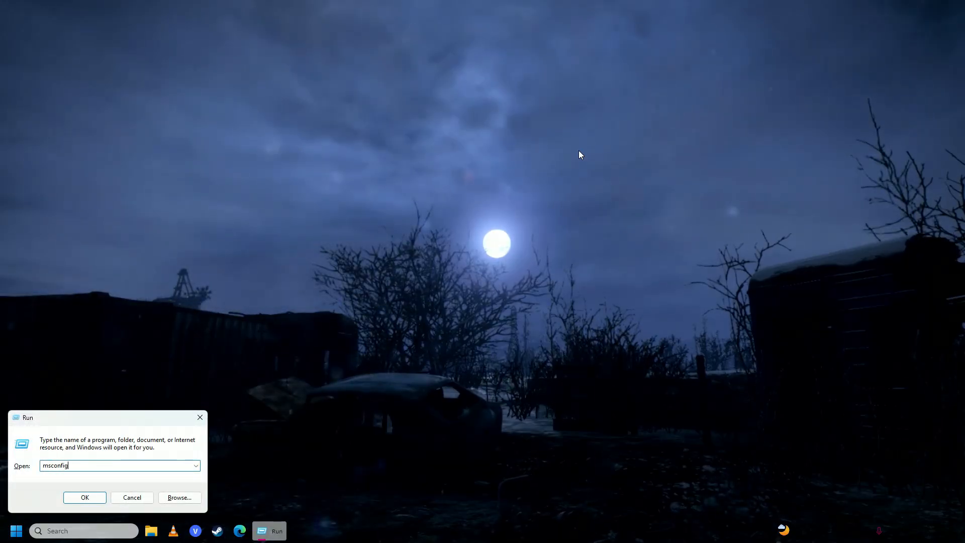
left_click(85, 497)
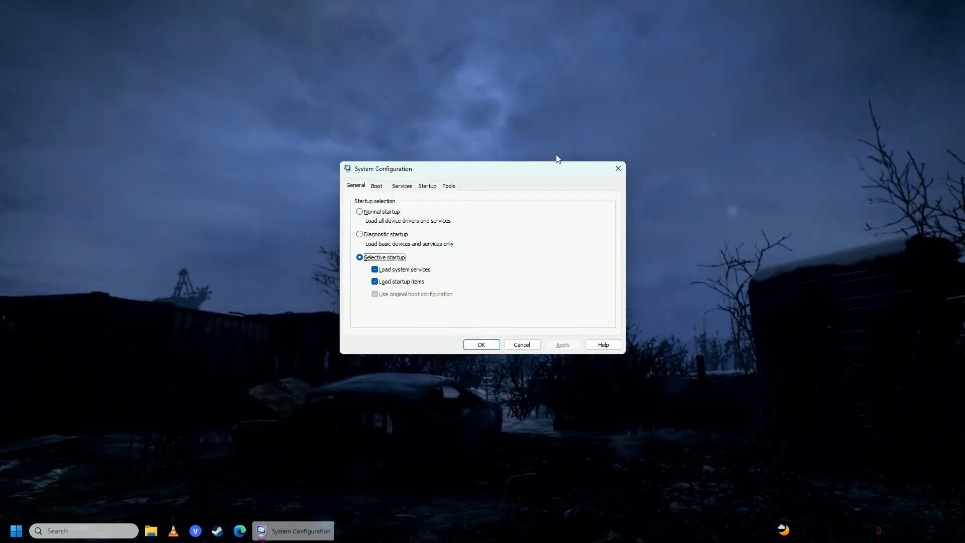
Step: On the Services tab, uncheck EAAntiCheatService and apply the change
left_click(401, 186)
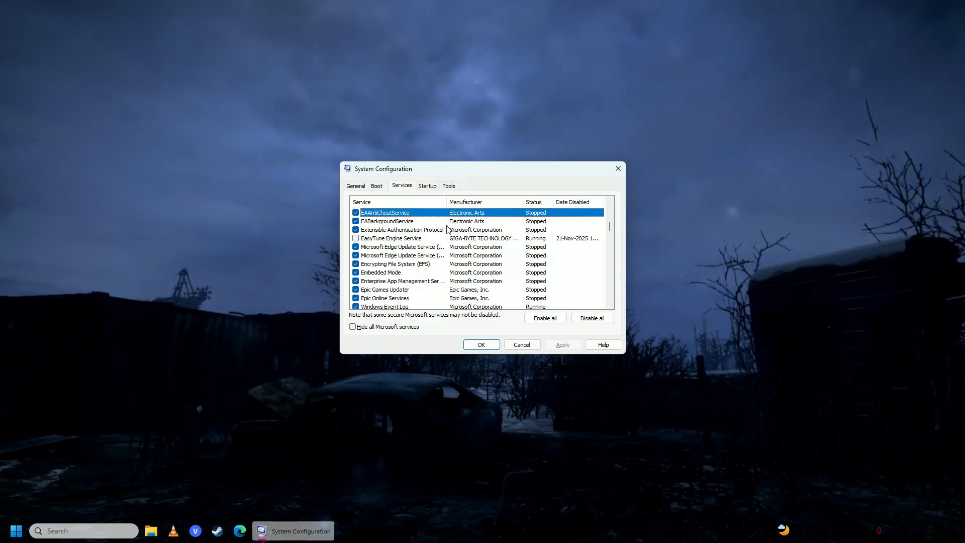
mouse_move(400, 240)
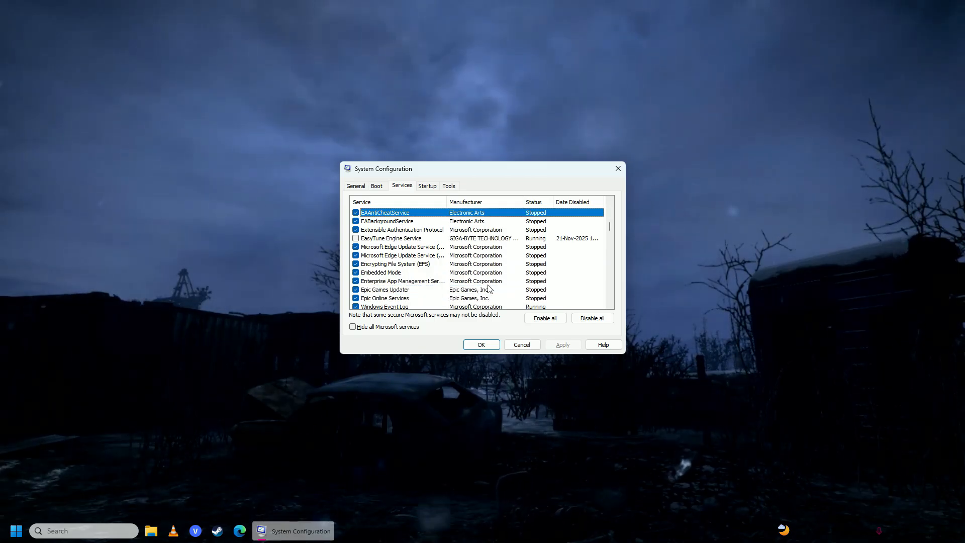
left_click(384, 298)
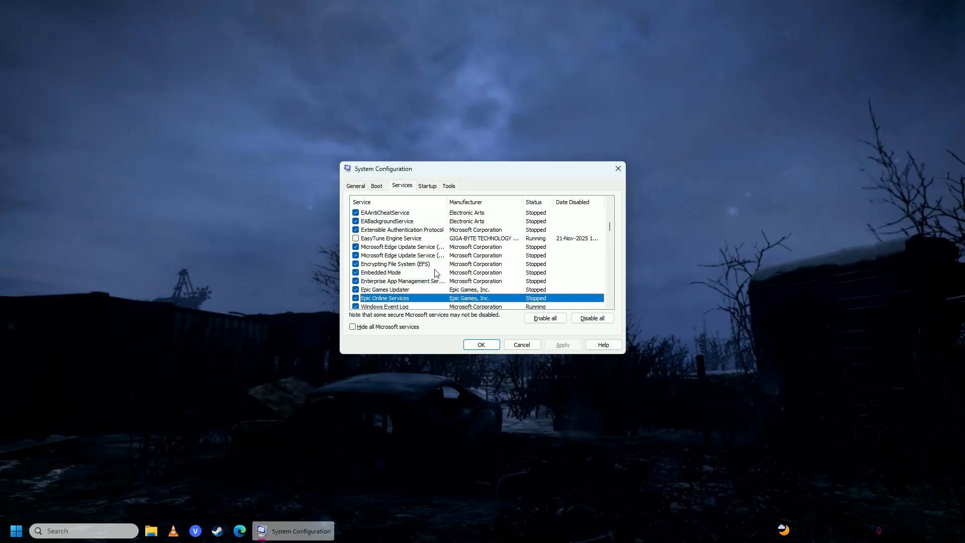
left_click(385, 213)
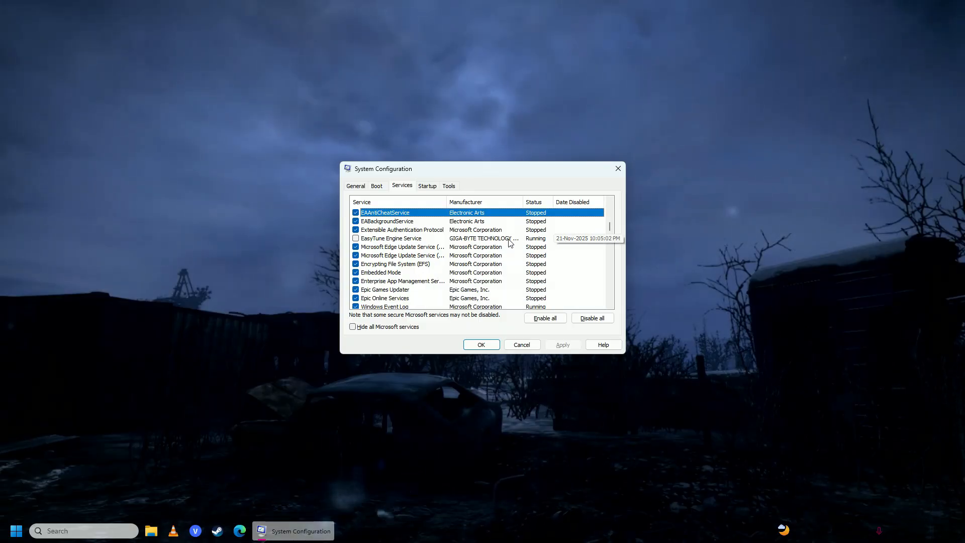
left_click(391, 239)
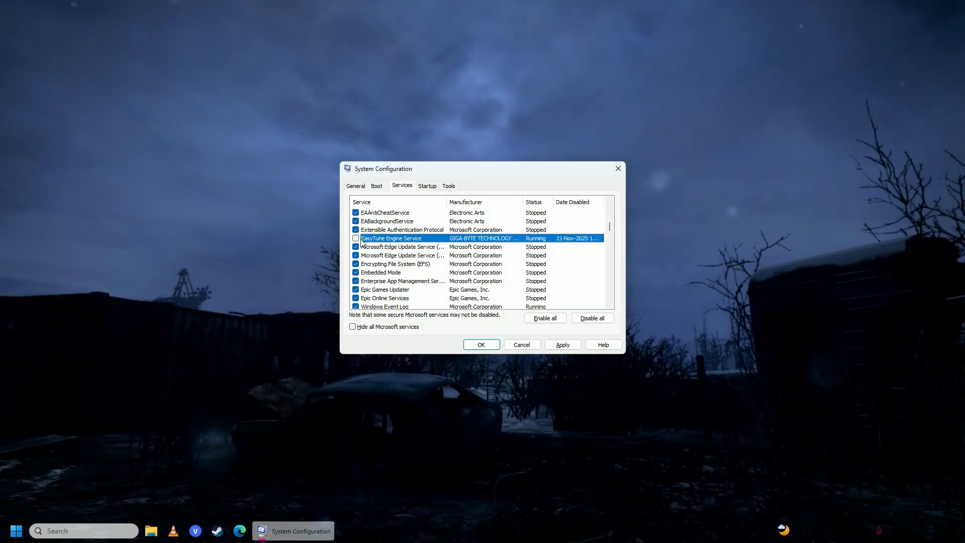
left_click(481, 344)
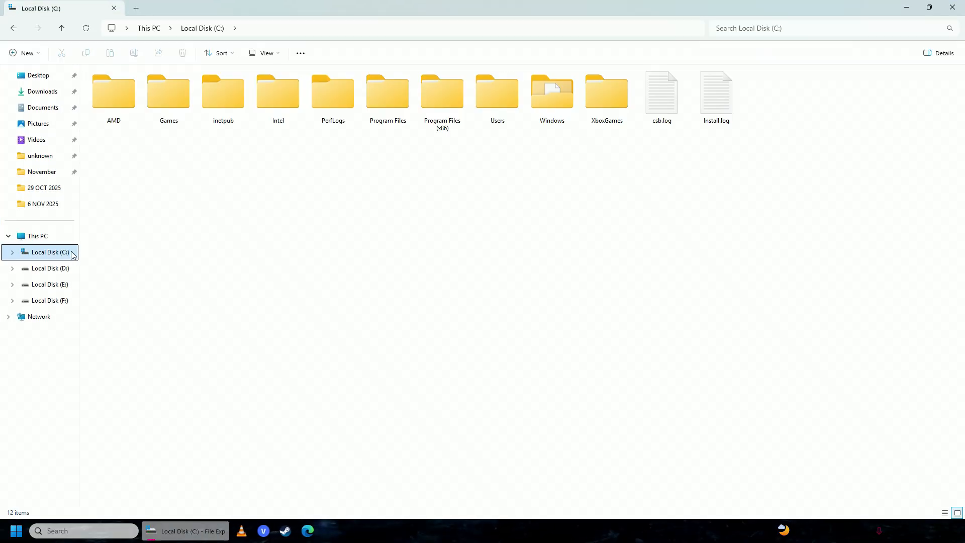
Step: Delete EasyAntiCheat_EOS.sys from C:\Program Files (x86)\EasyAntiCheat_EOS
left_click(442, 93)
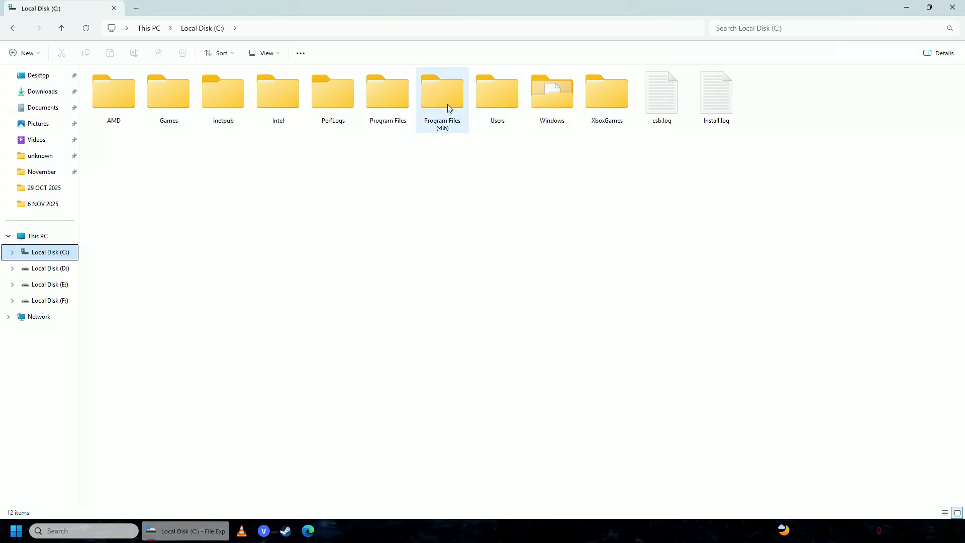
double_click(442, 92)
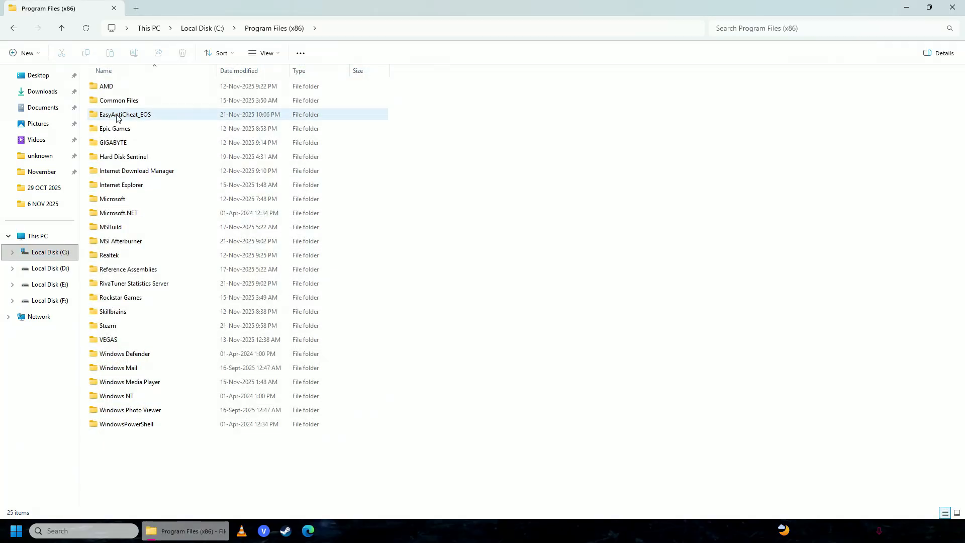
double_click(125, 115)
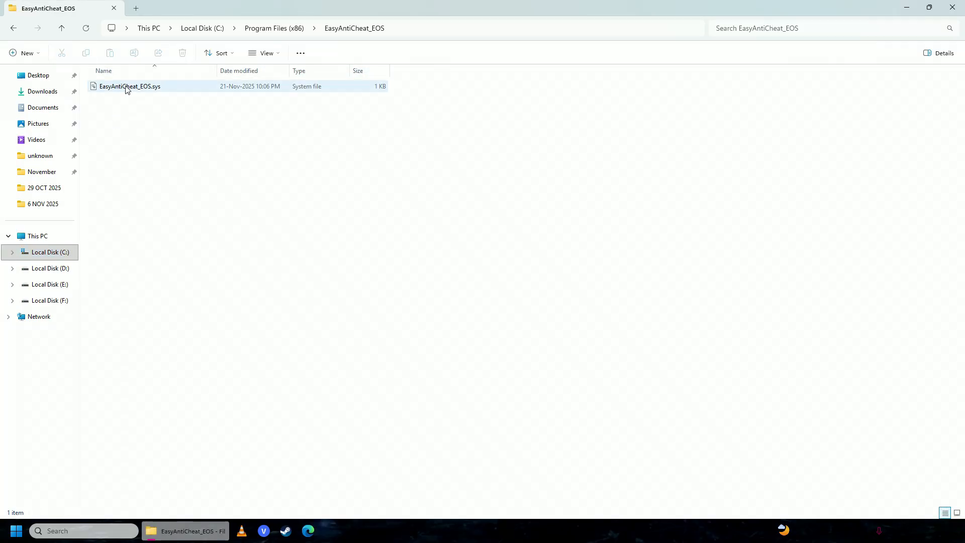
left_click(129, 86)
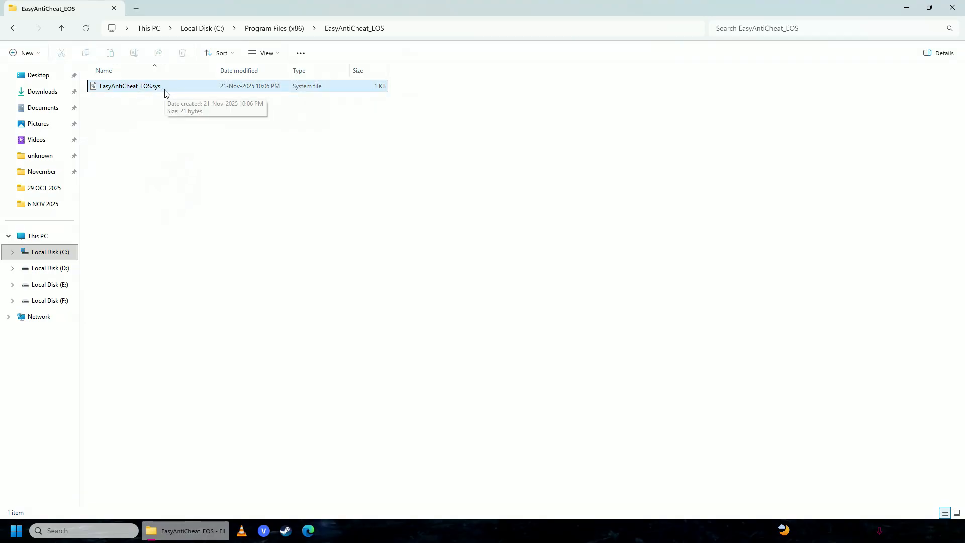
key("Delete")
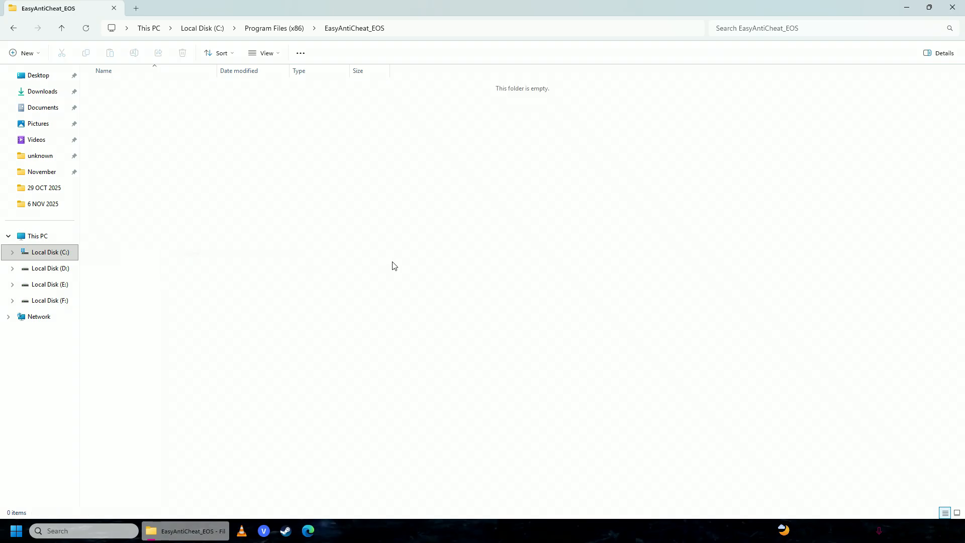